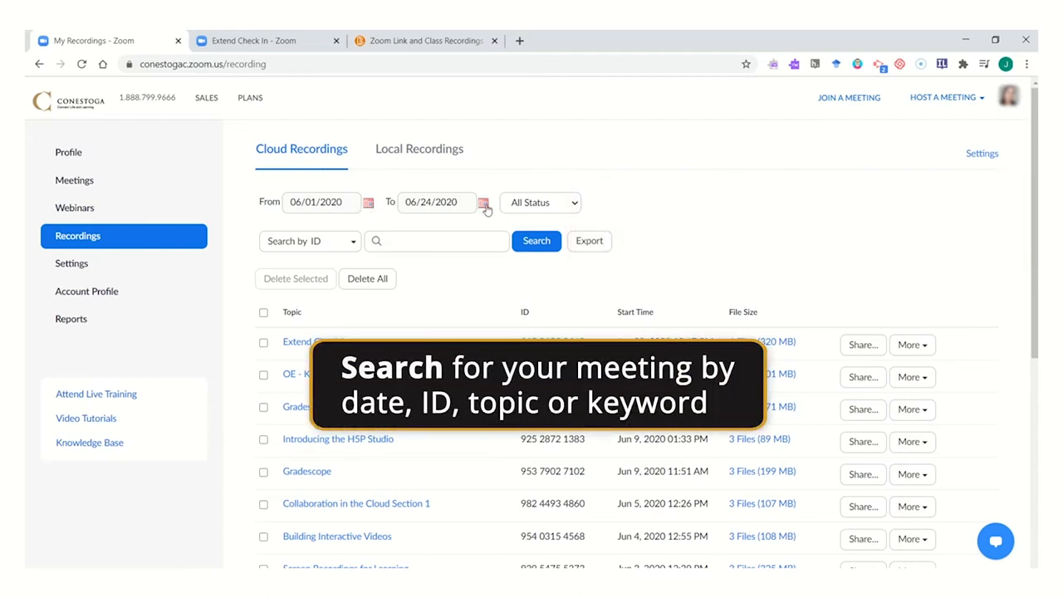
{"action": "mouse_move", "coordinate": [402, 219]}
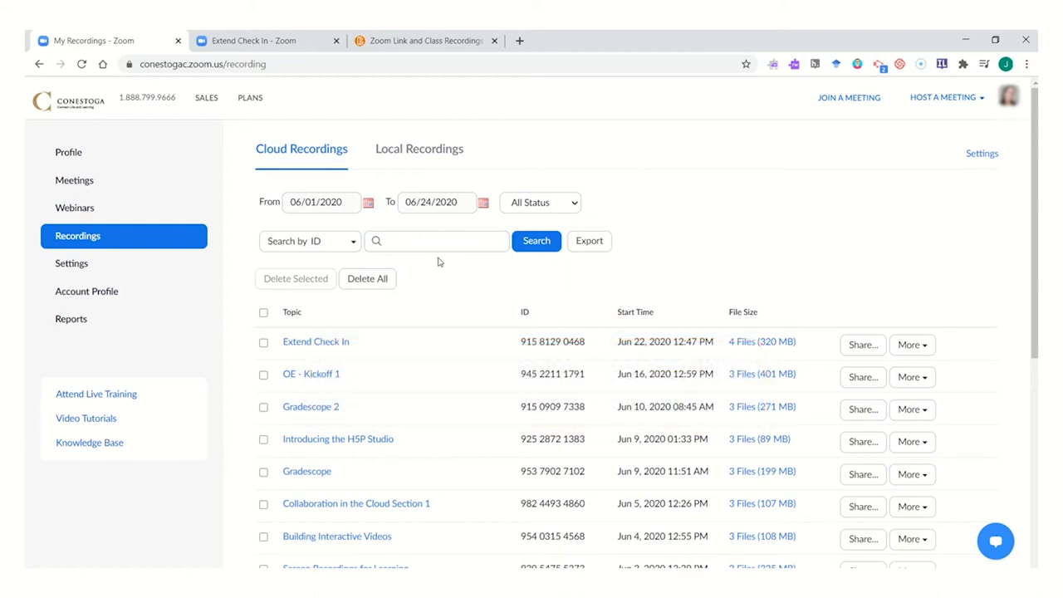
{"action": "mouse_move", "coordinate": [569, 276]}
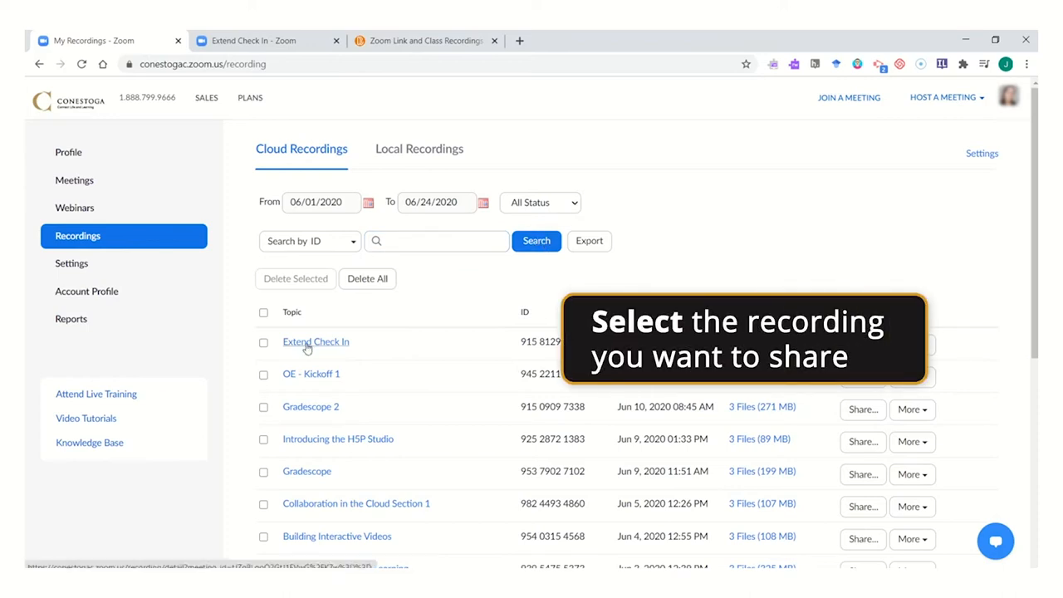
- Play the Extend Check In 'Shared screen with speaker view' recording with transcript, then return to its details page
{"action": "left_click", "coordinate": [315, 342]}
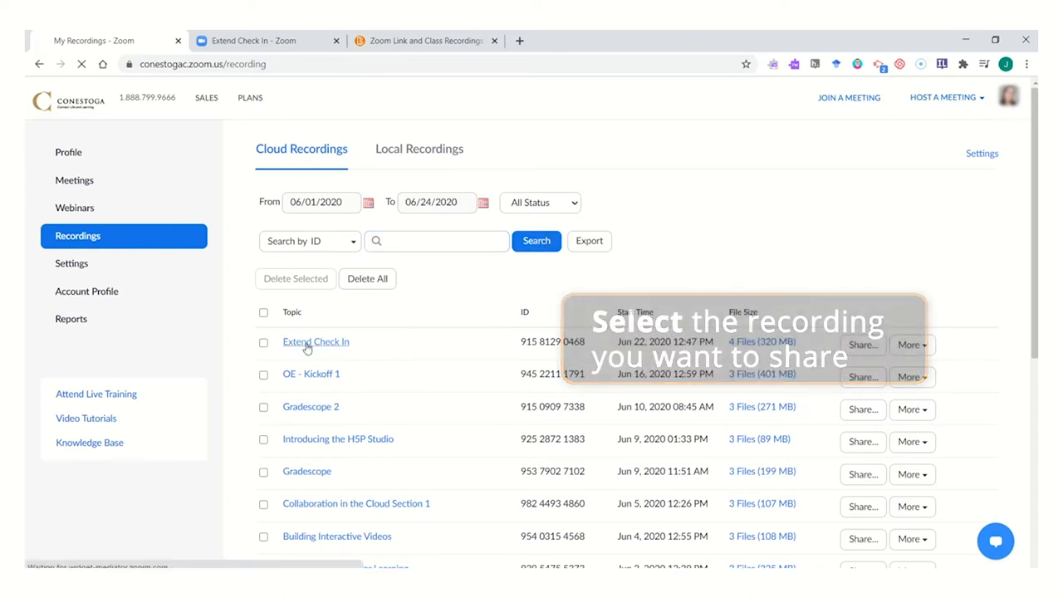
{"action": "left_click", "coordinate": [315, 343]}
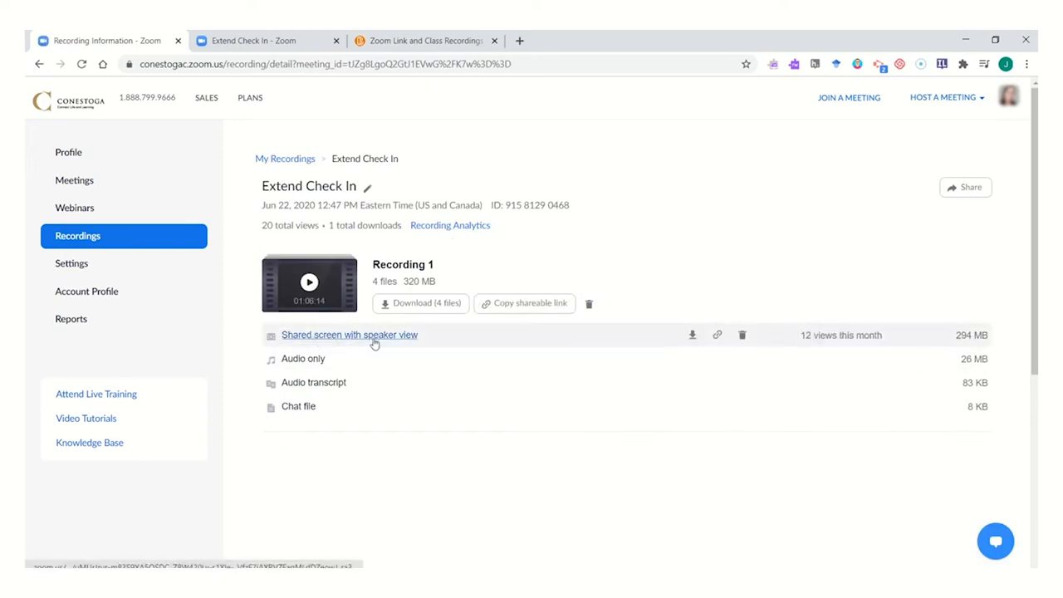
{"action": "left_click", "coordinate": [349, 334]}
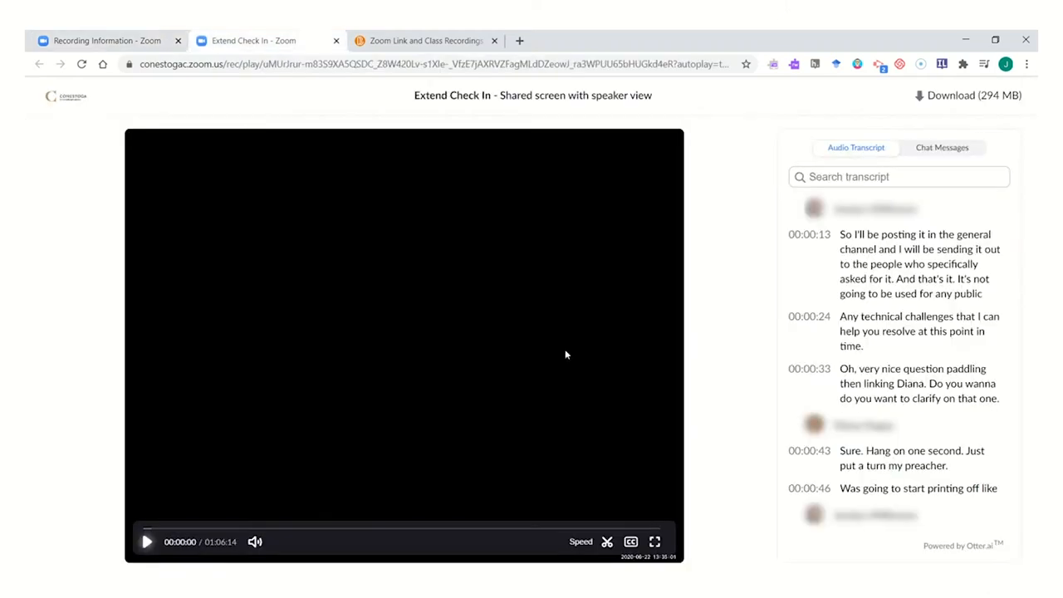
{"action": "mouse_move", "coordinate": [499, 394]}
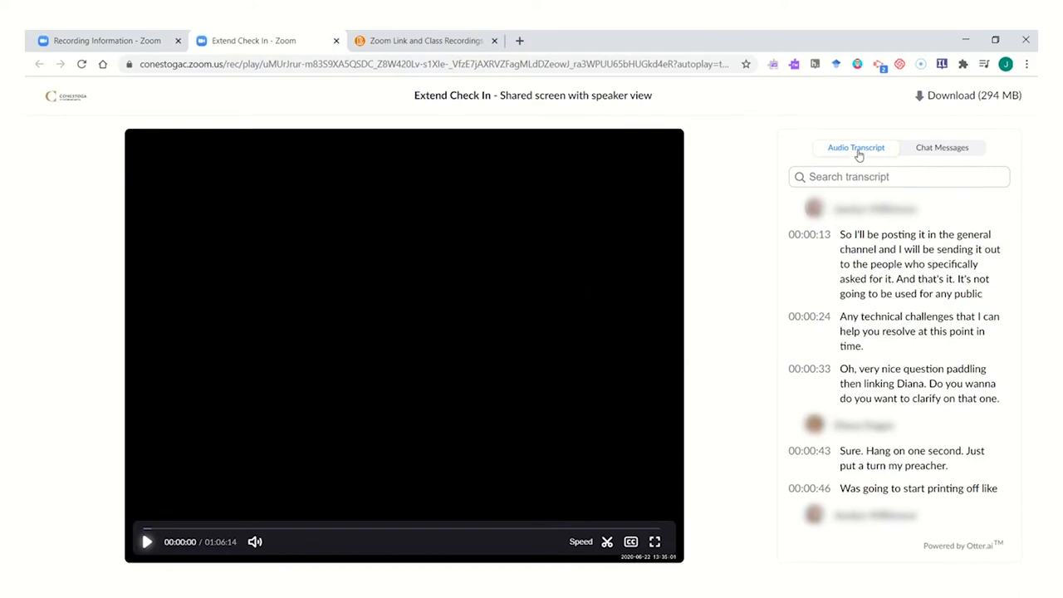
{"action": "mouse_move", "coordinate": [871, 326]}
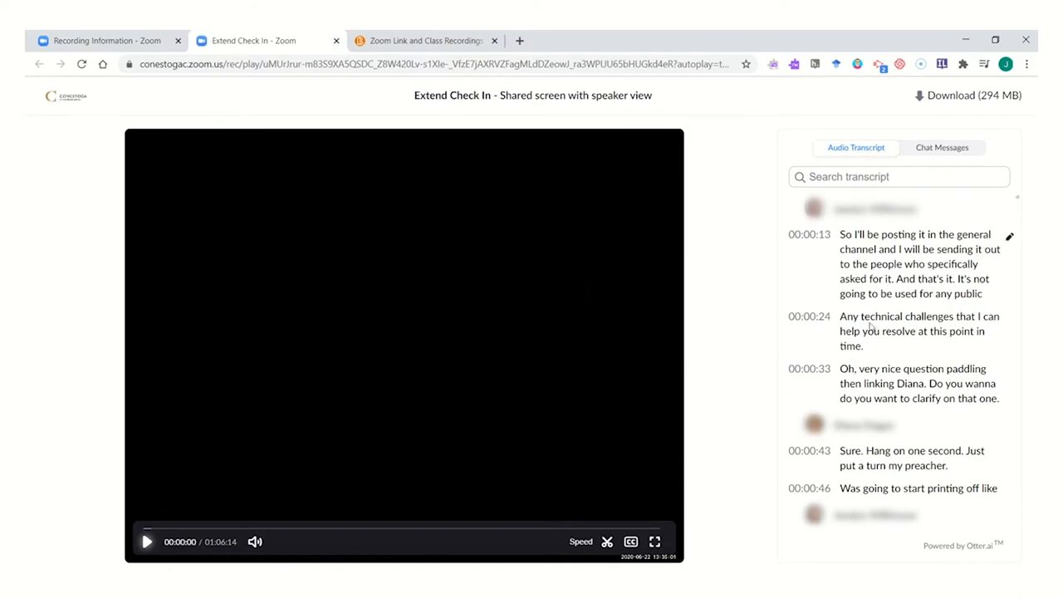
{"action": "mouse_move", "coordinate": [884, 442]}
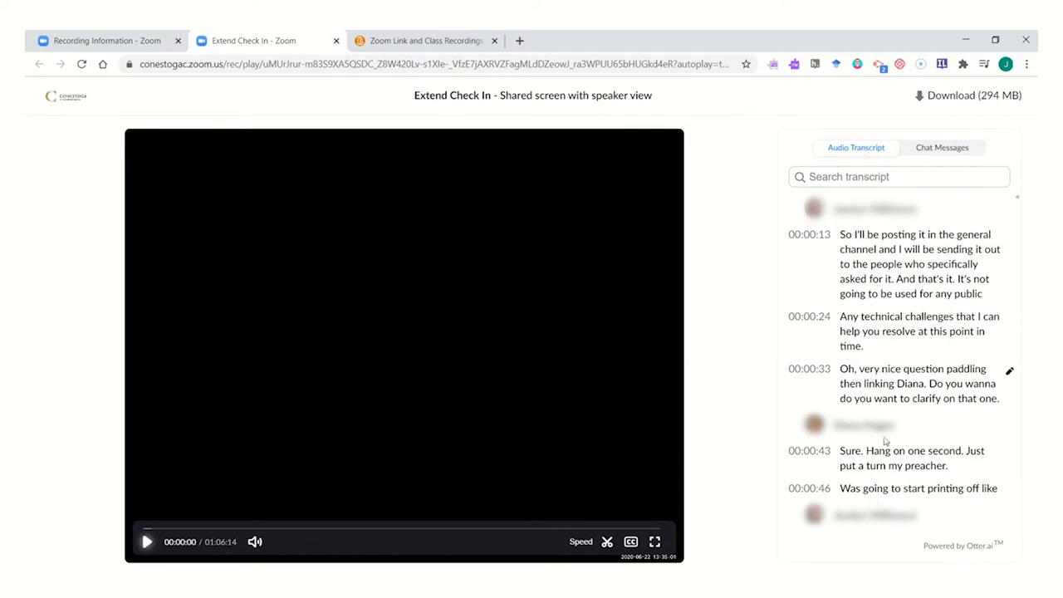
{"action": "left_click", "coordinate": [942, 146]}
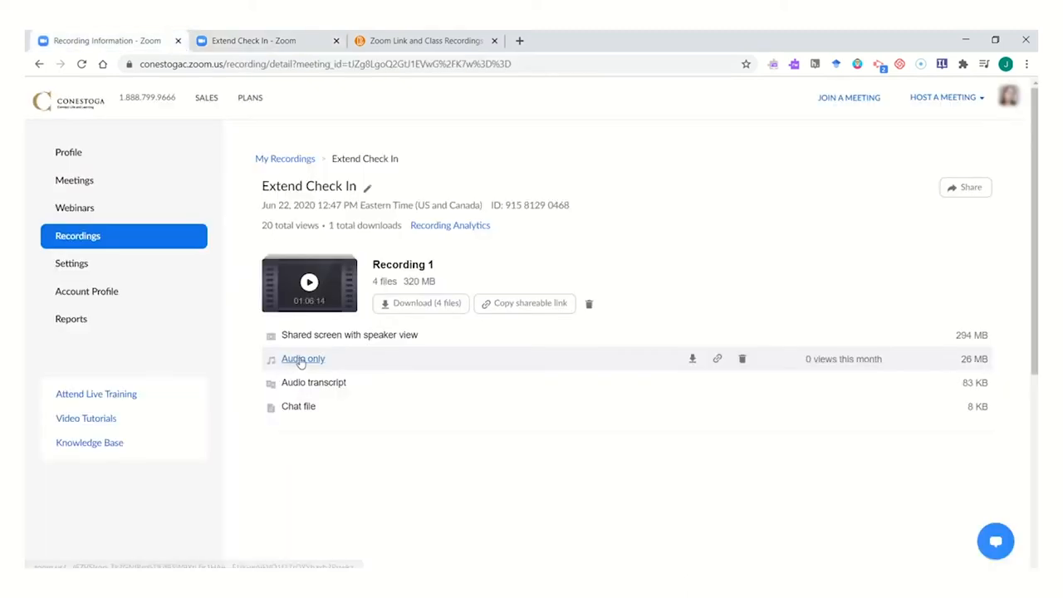
{"action": "mouse_move", "coordinate": [580, 363]}
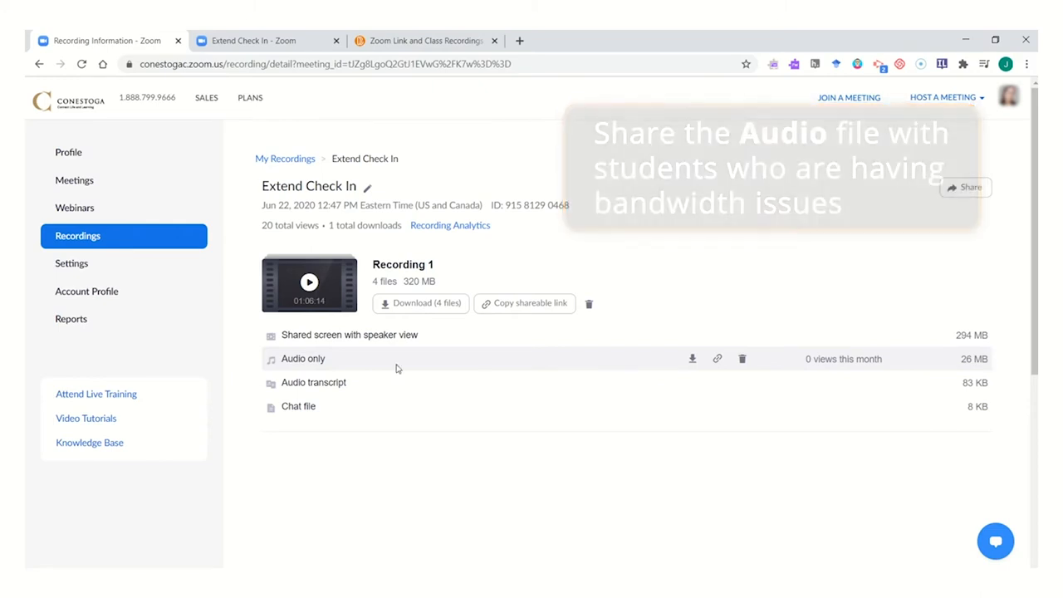
{"action": "mouse_move", "coordinate": [362, 391]}
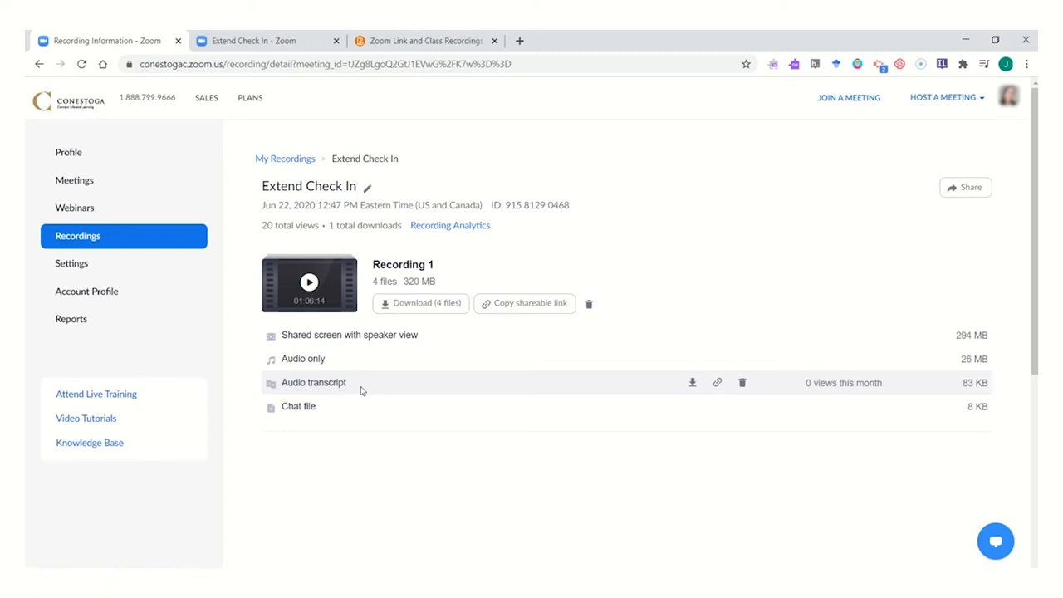
{"action": "mouse_move", "coordinate": [352, 386]}
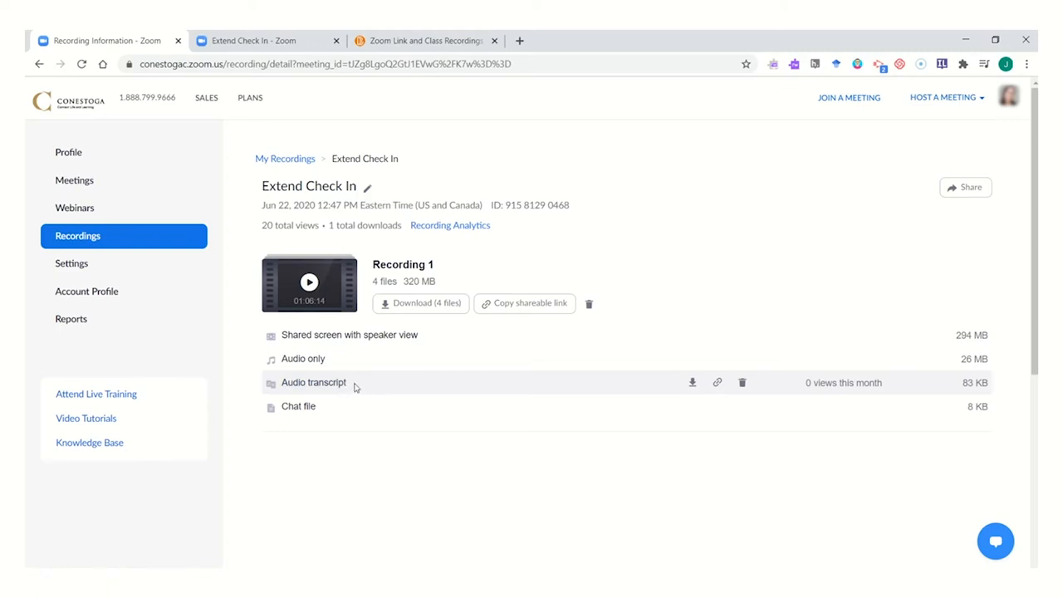
{"action": "mouse_move", "coordinate": [339, 405]}
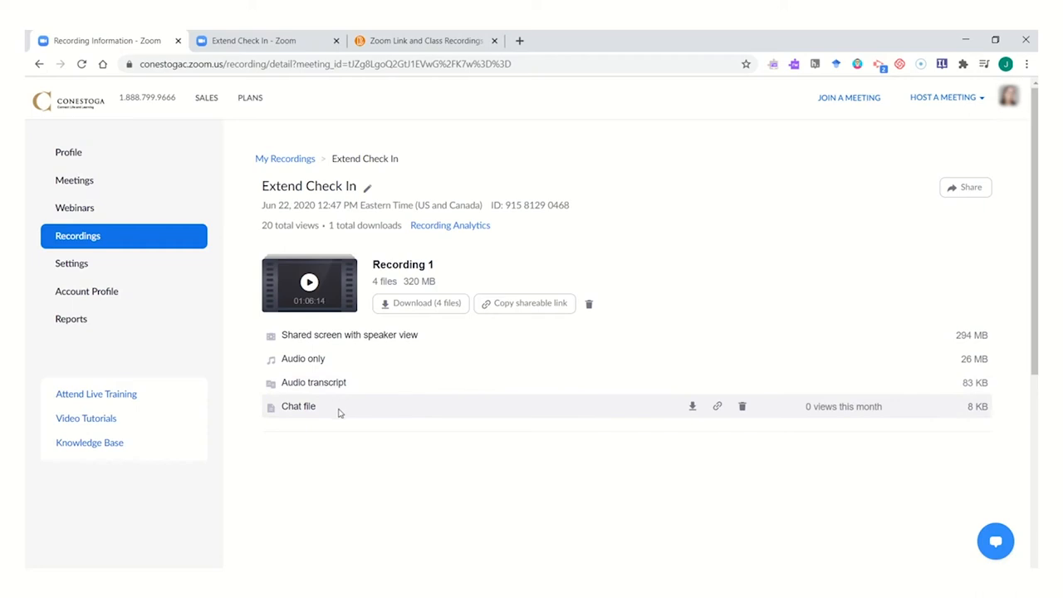
{"action": "mouse_move", "coordinate": [361, 412]}
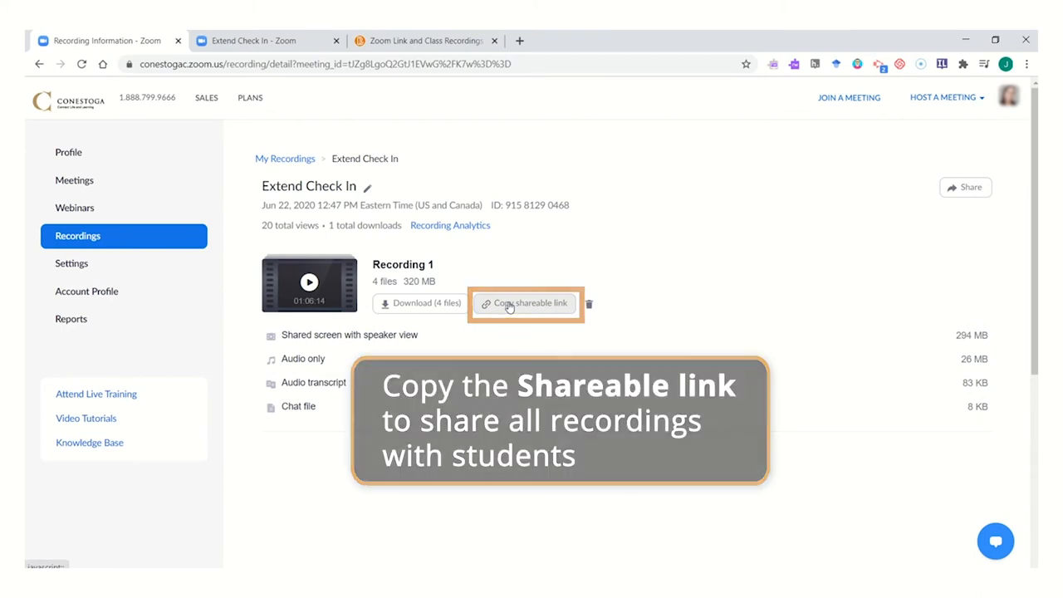
{"action": "mouse_move", "coordinate": [426, 339]}
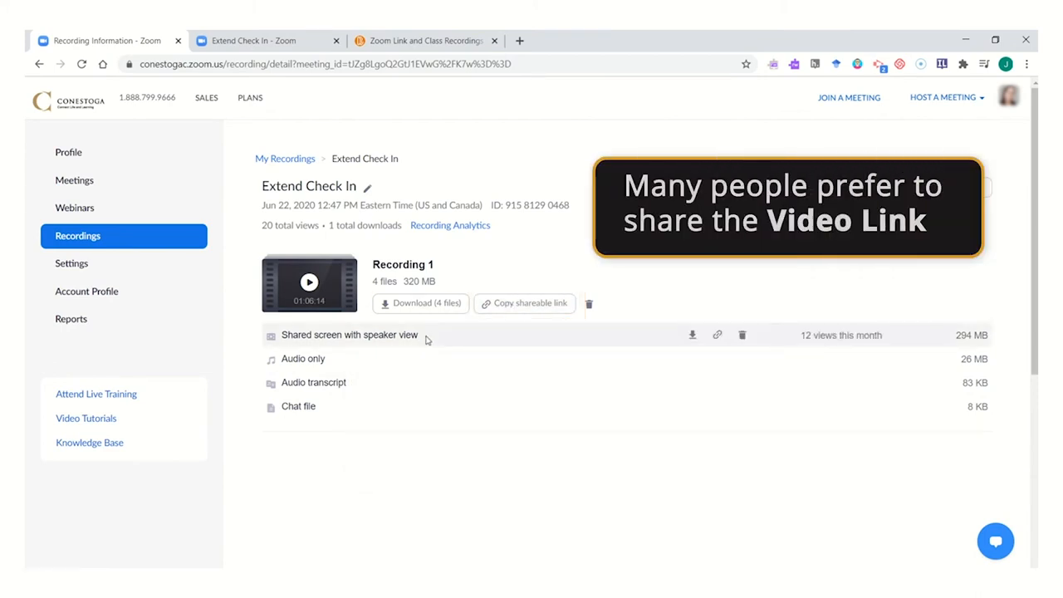
{"action": "mouse_move", "coordinate": [717, 336]}
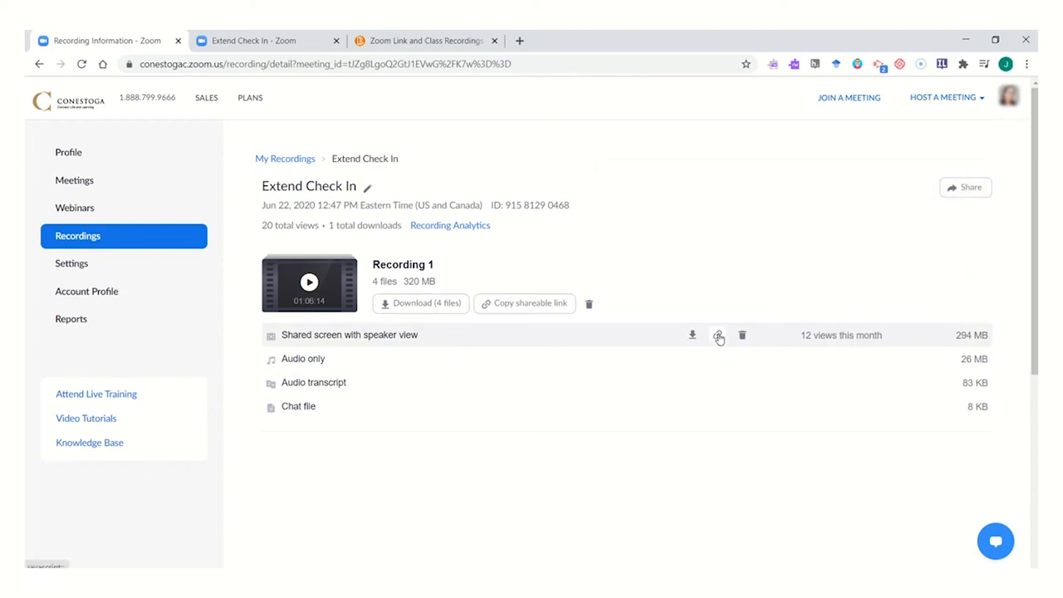
{"action": "mouse_move", "coordinate": [718, 336]}
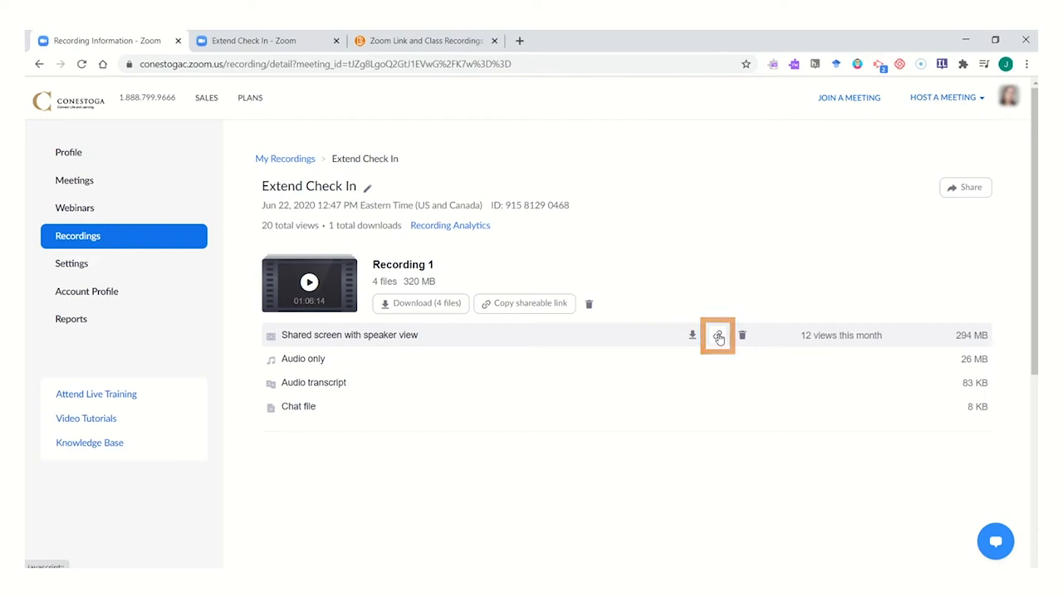
- Copy the shareable link of the 'Shared screen with speaker view' video
{"action": "left_click", "coordinate": [717, 335]}
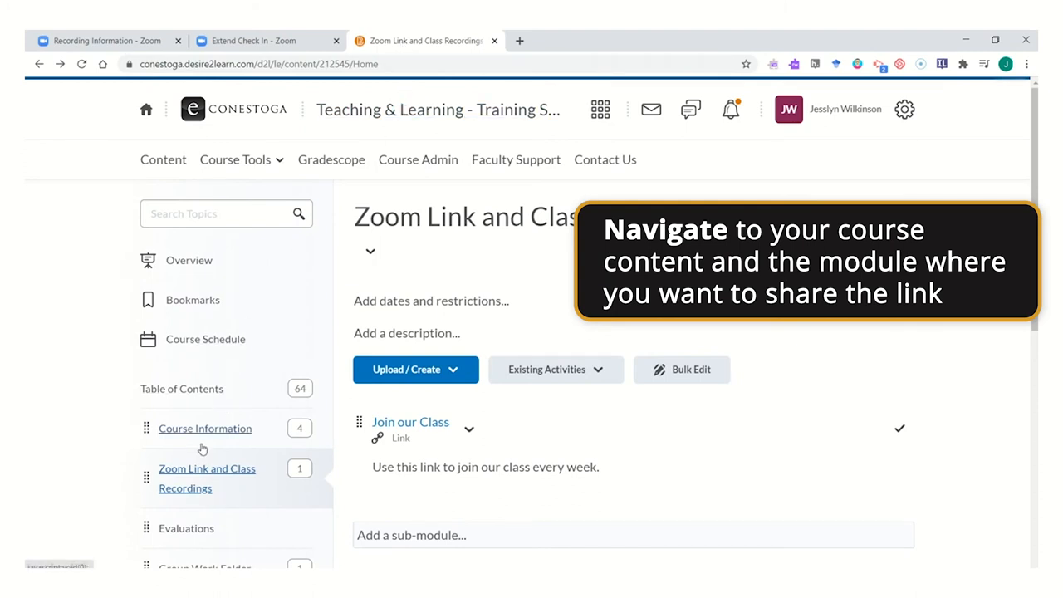
{"action": "mouse_move", "coordinate": [186, 489]}
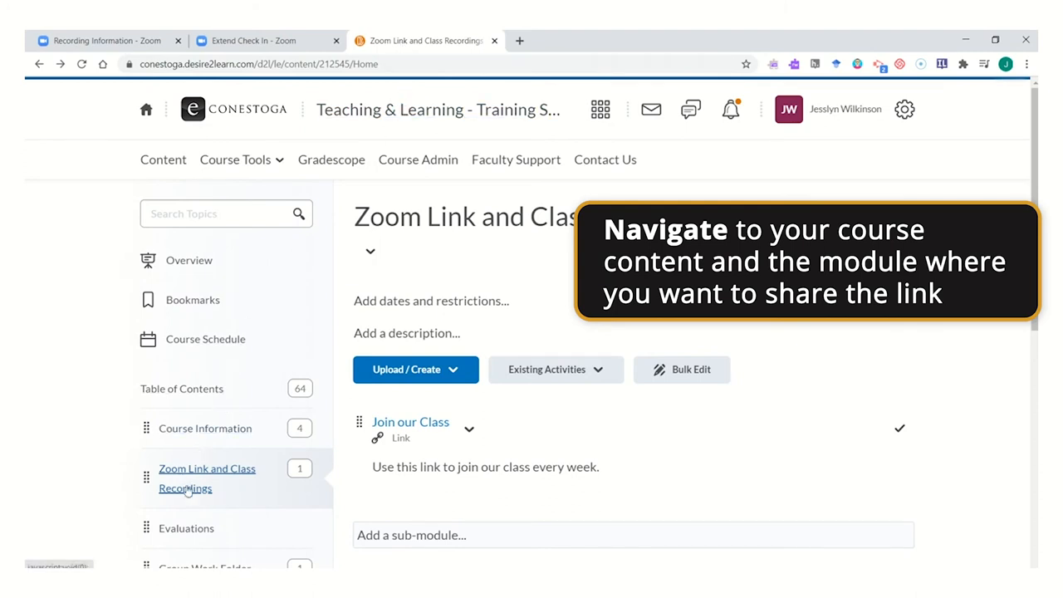
{"action": "mouse_move", "coordinate": [186, 495]}
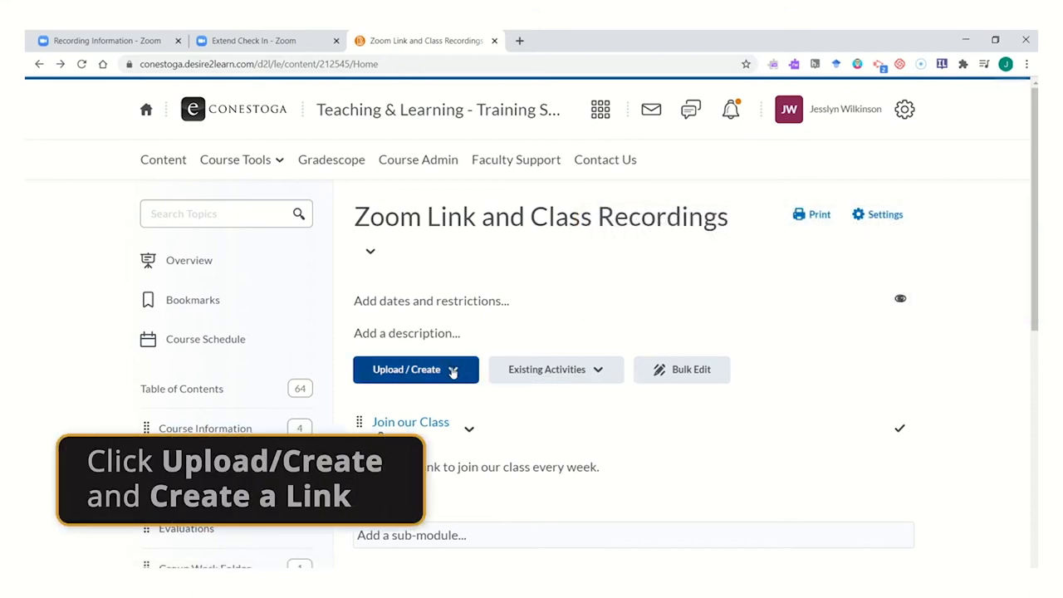
- Reveal the Upload / Create content choices in the Zoom Link and Class Recordings module
{"action": "left_click", "coordinate": [416, 369]}
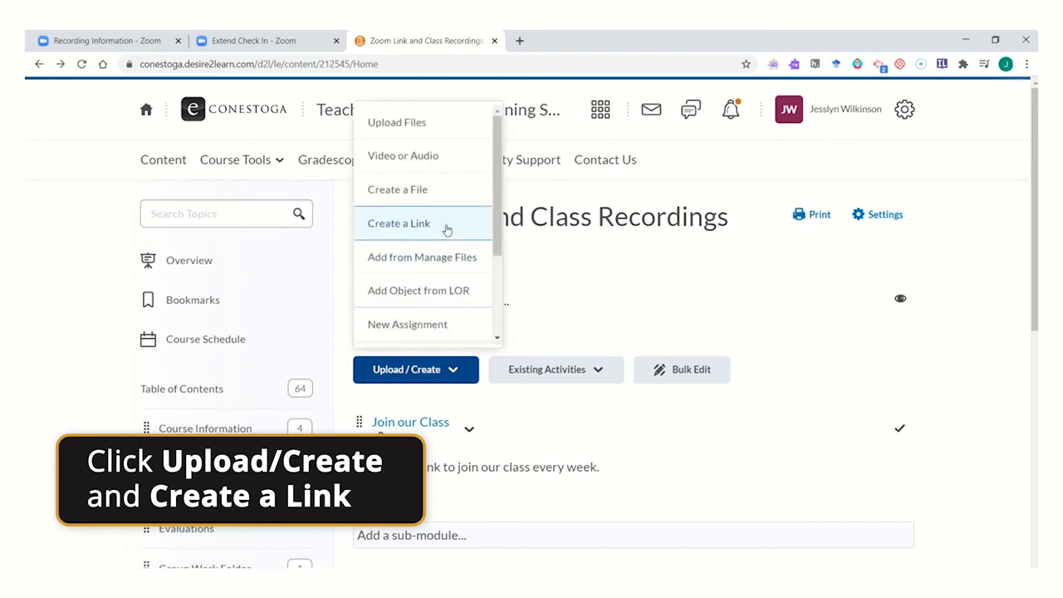
- Create a 'Week 1 Recorded Class' link to the Zoom recording URL, opening as an external resource
{"action": "left_click", "coordinate": [399, 223]}
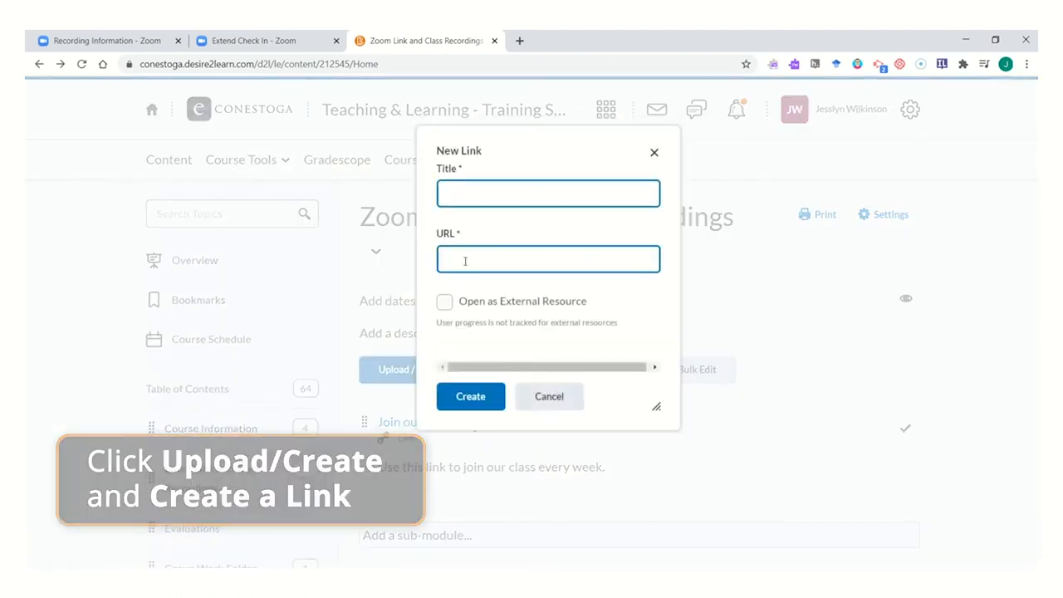
{"action": "type", "text": "W"}
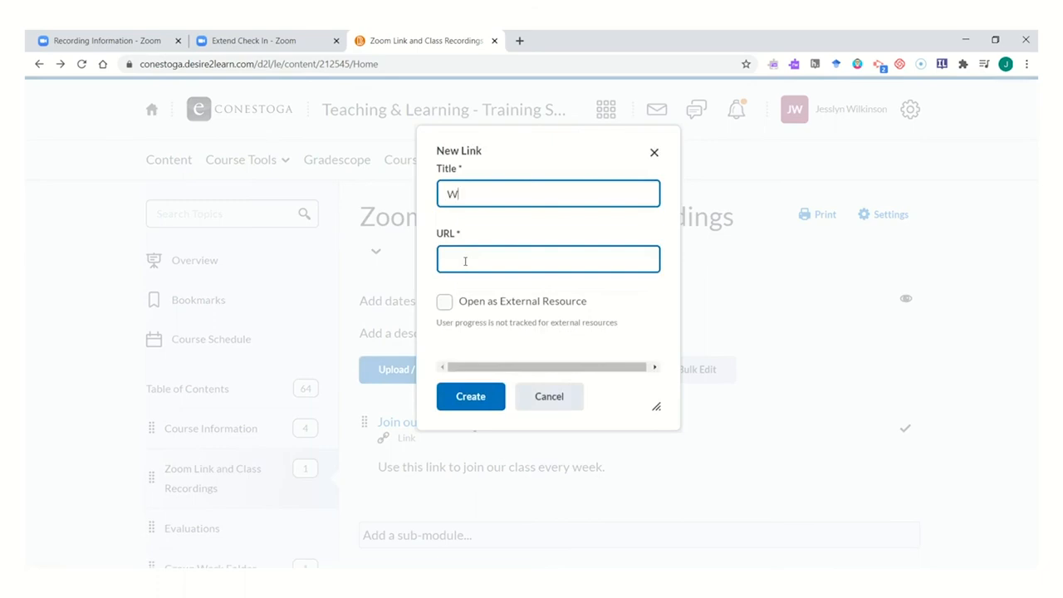
{"action": "type", "text": "eek 1 Recorded Class"}
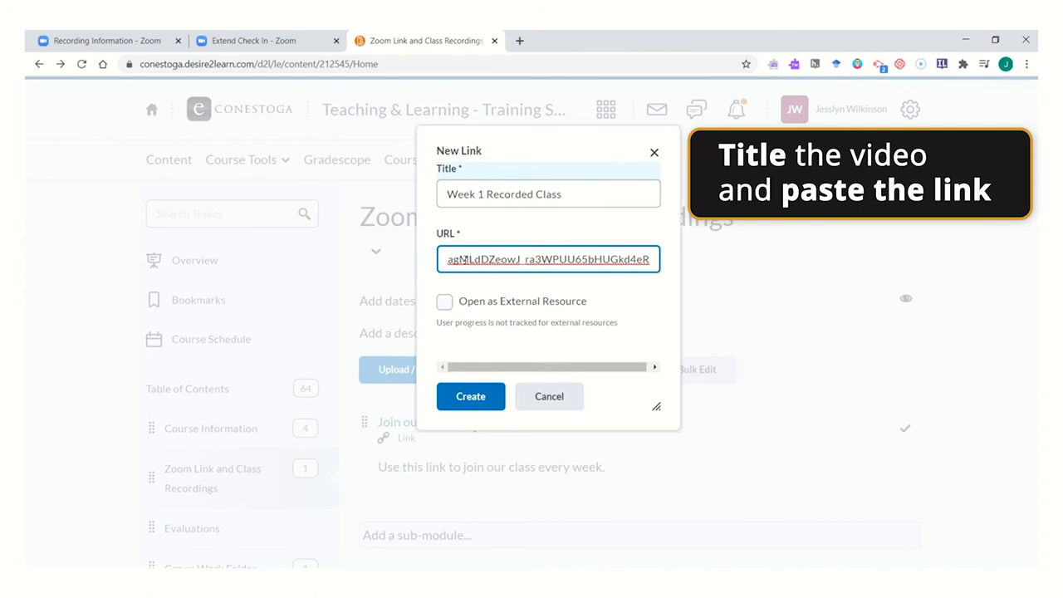
{"action": "left_click", "coordinate": [446, 303]}
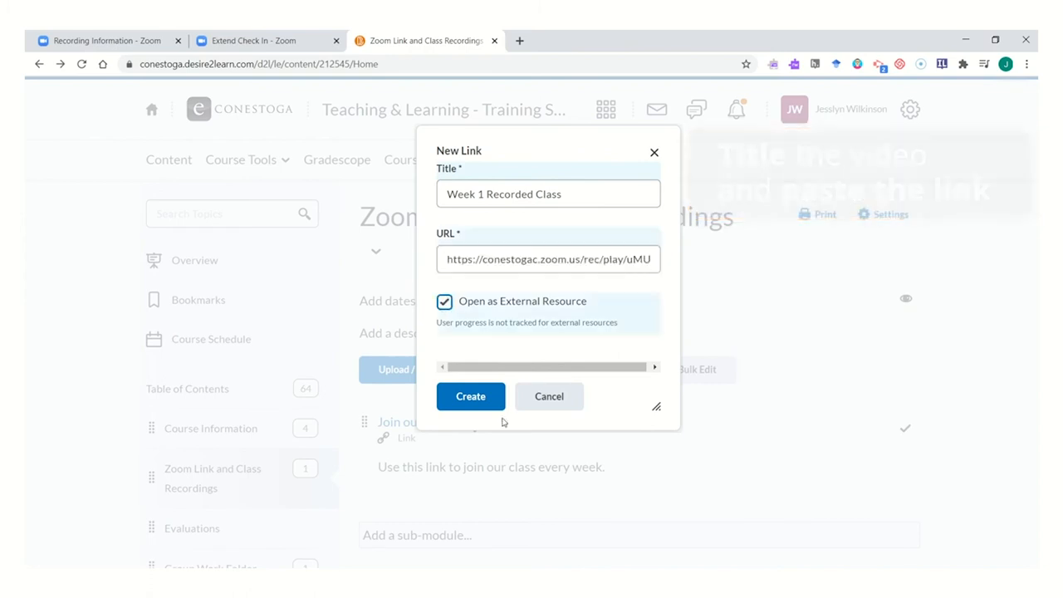
{"action": "mouse_move", "coordinate": [472, 396]}
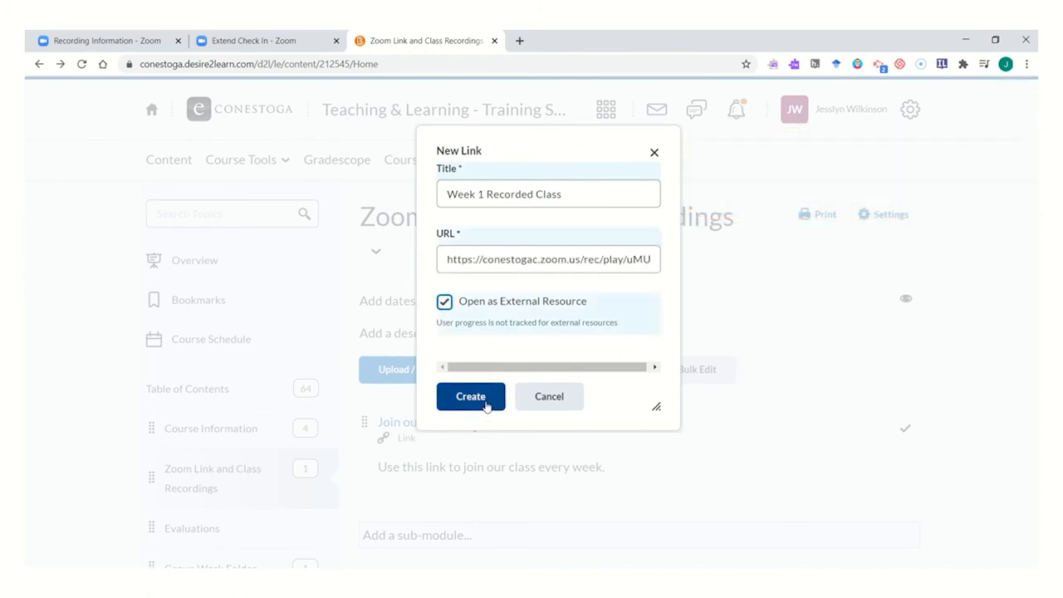
{"action": "left_click", "coordinate": [470, 396]}
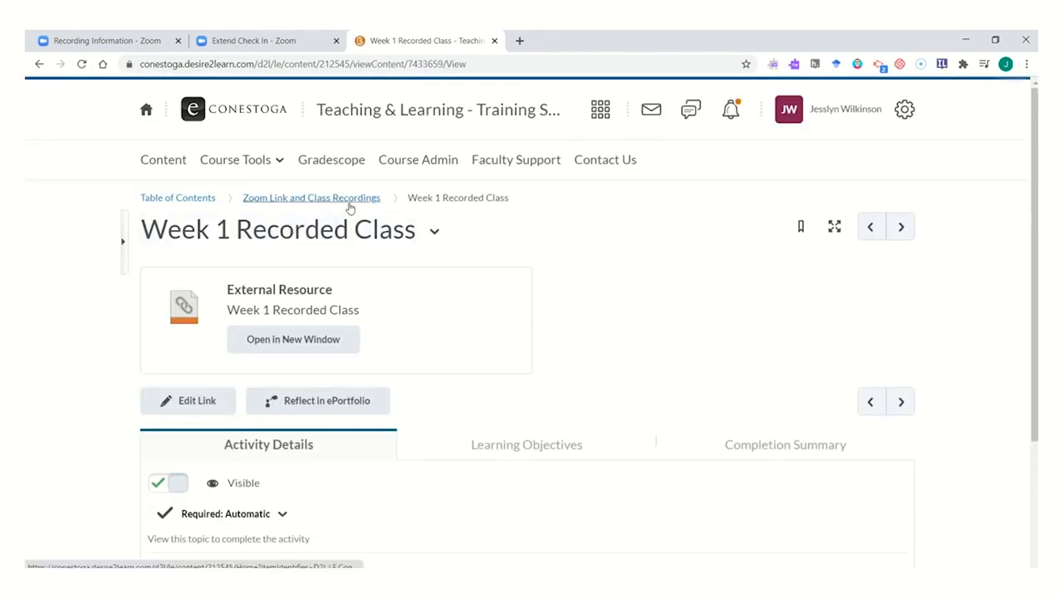
- Back in the module list, launch the new Week 1 Recorded Class link into the Zoom viewer
{"action": "left_click", "coordinate": [312, 198]}
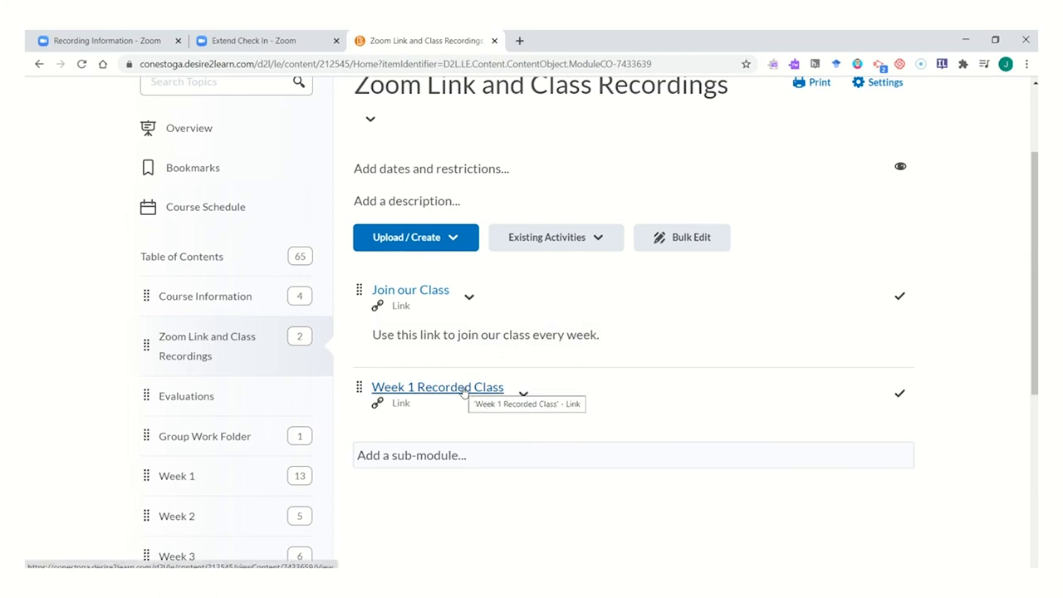
{"action": "left_click", "coordinate": [439, 386]}
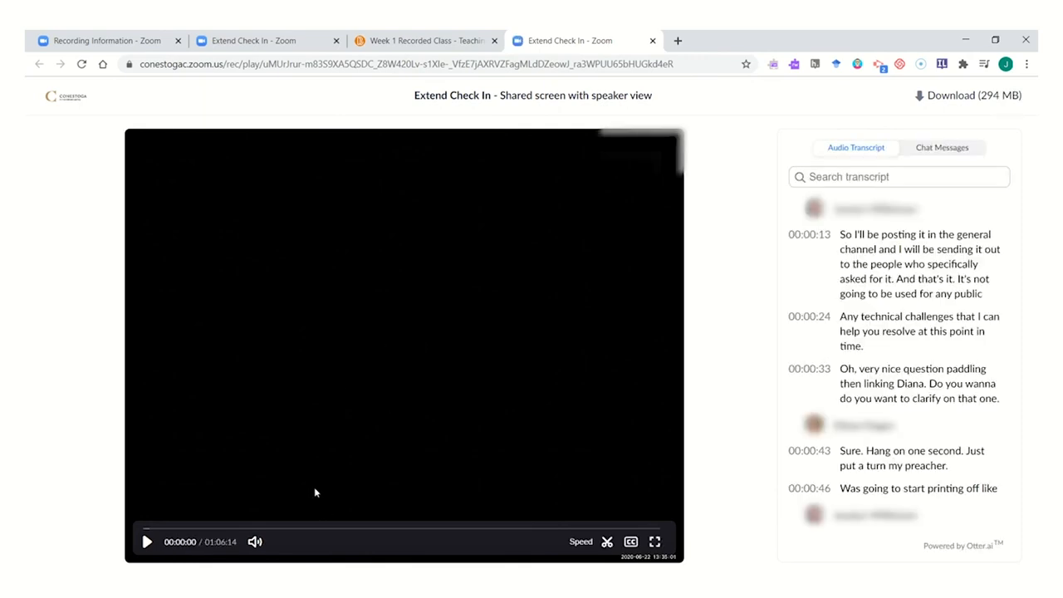
{"action": "mouse_move", "coordinate": [146, 542]}
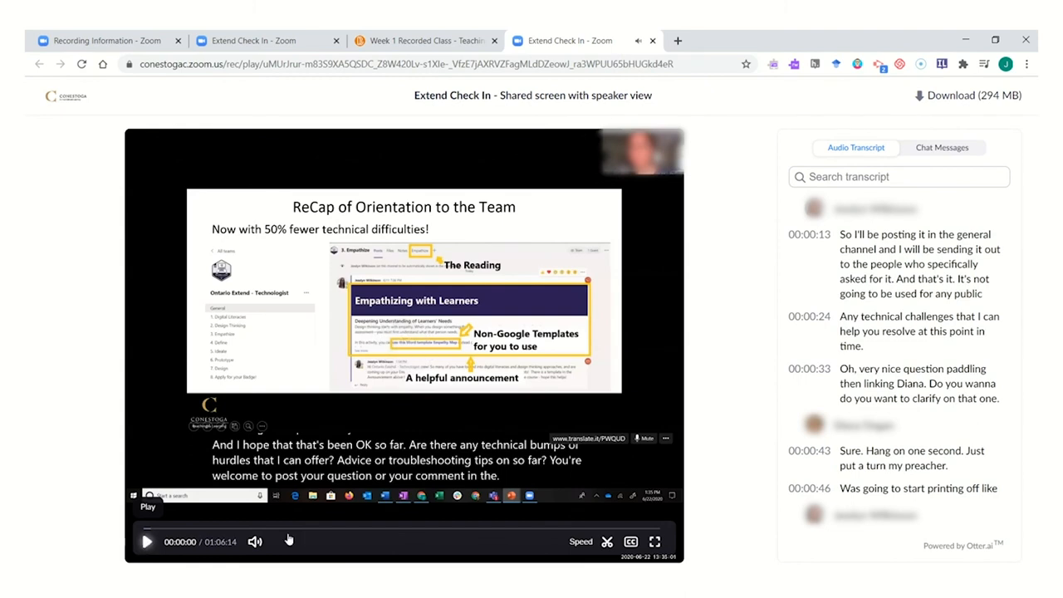
{"action": "mouse_move", "coordinate": [894, 395]}
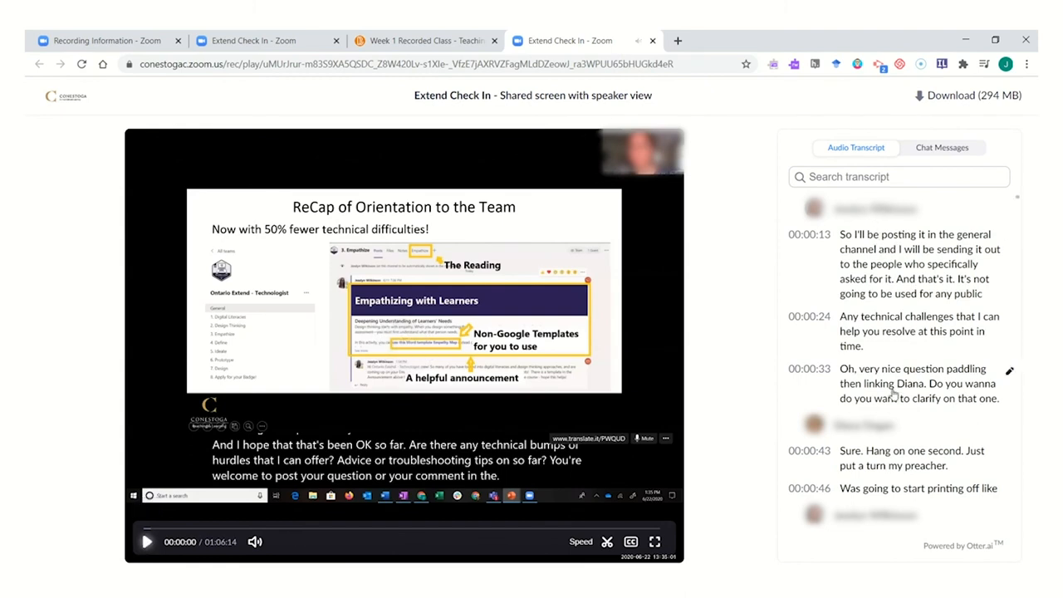
{"action": "mouse_move", "coordinate": [891, 292]}
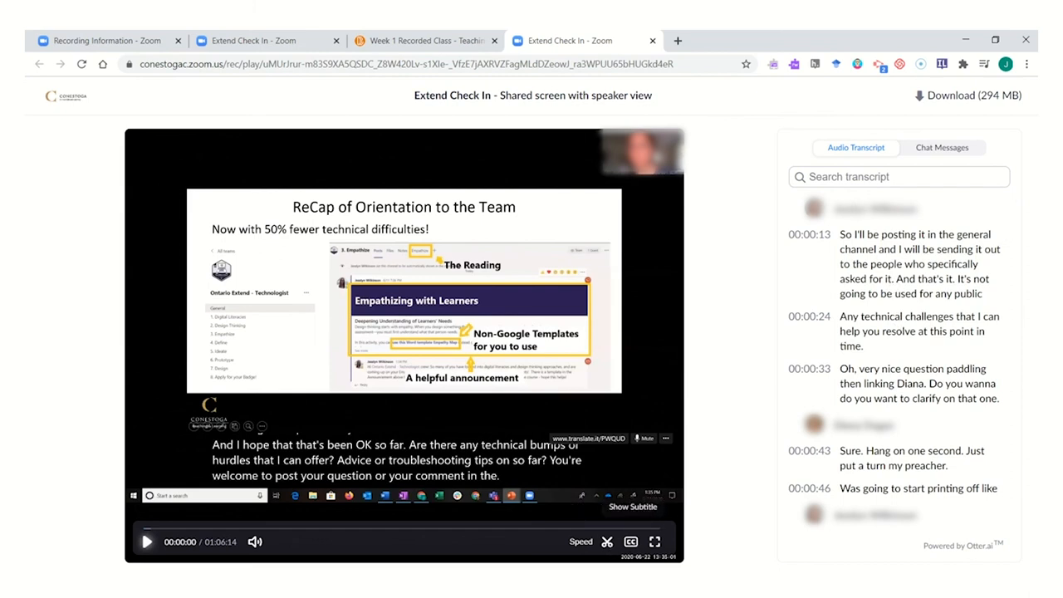
{"action": "left_click", "coordinate": [942, 146]}
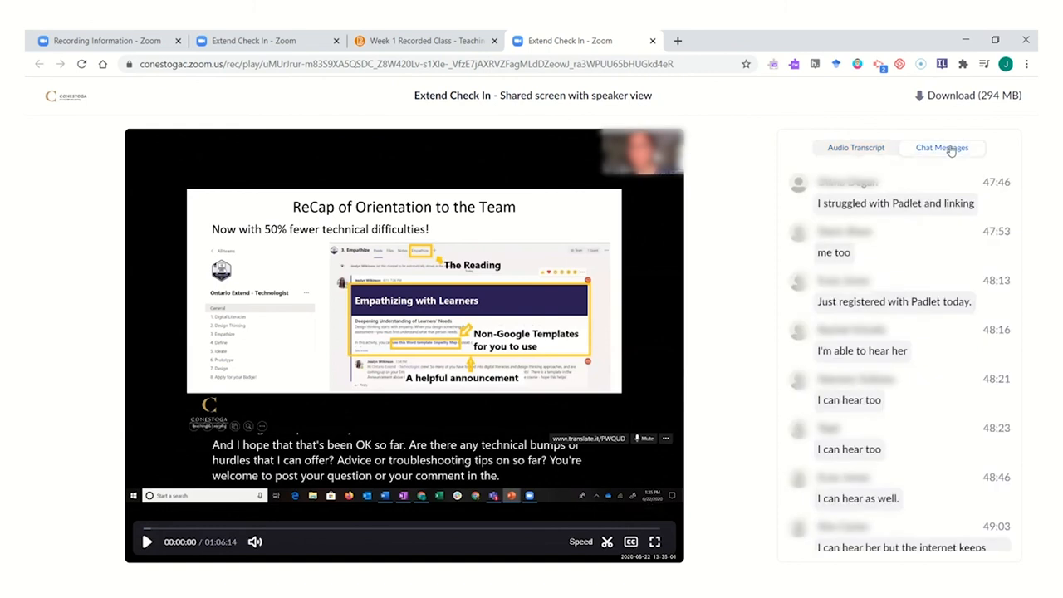
{"action": "left_click", "coordinate": [855, 146]}
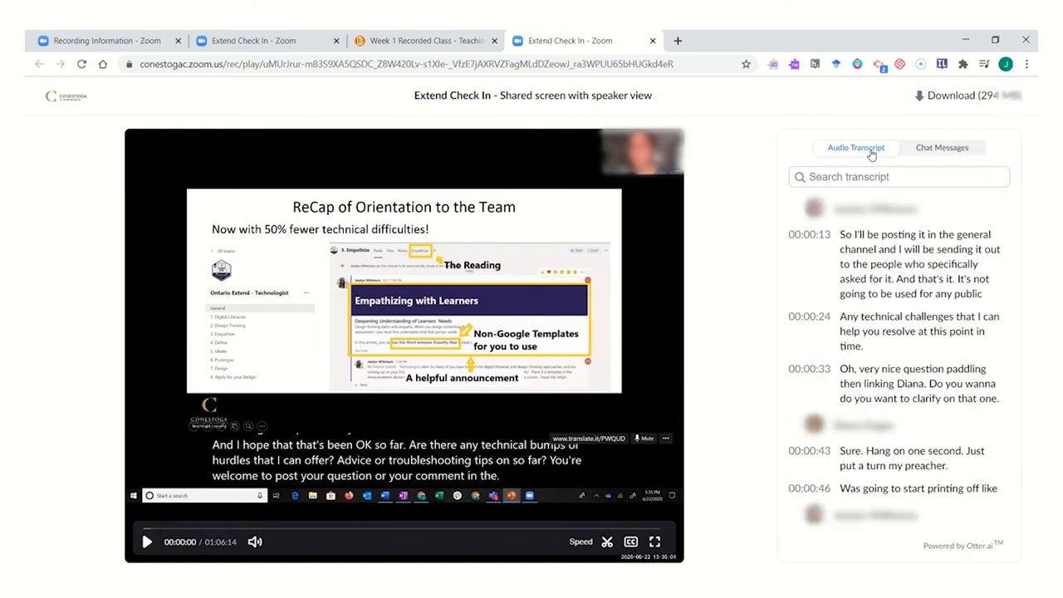